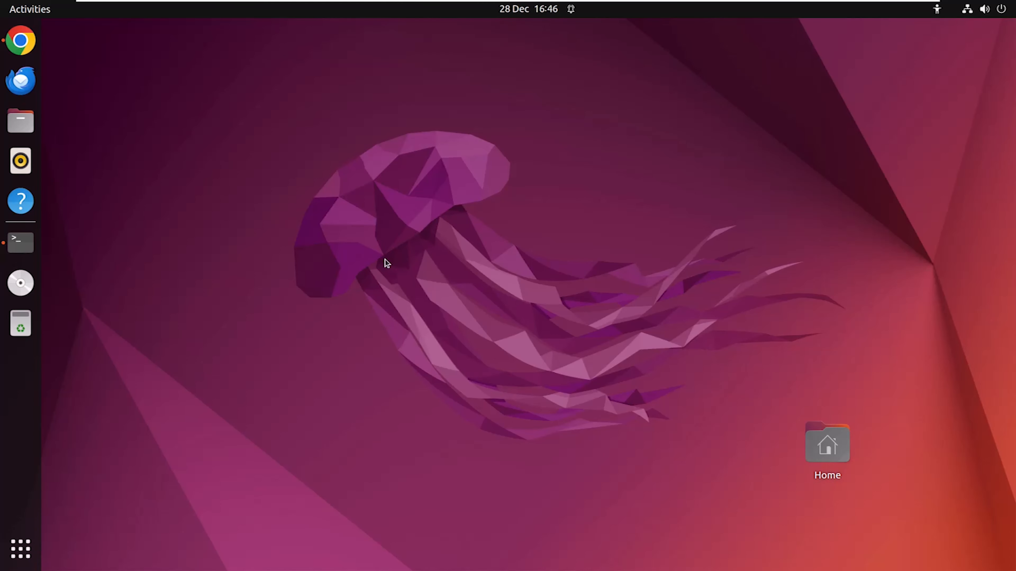
# - Download Simplenote-linux-2.3.0-amd64.deb with wget from the GitHub release URL and list it with ls
pyautogui.click(21, 243)
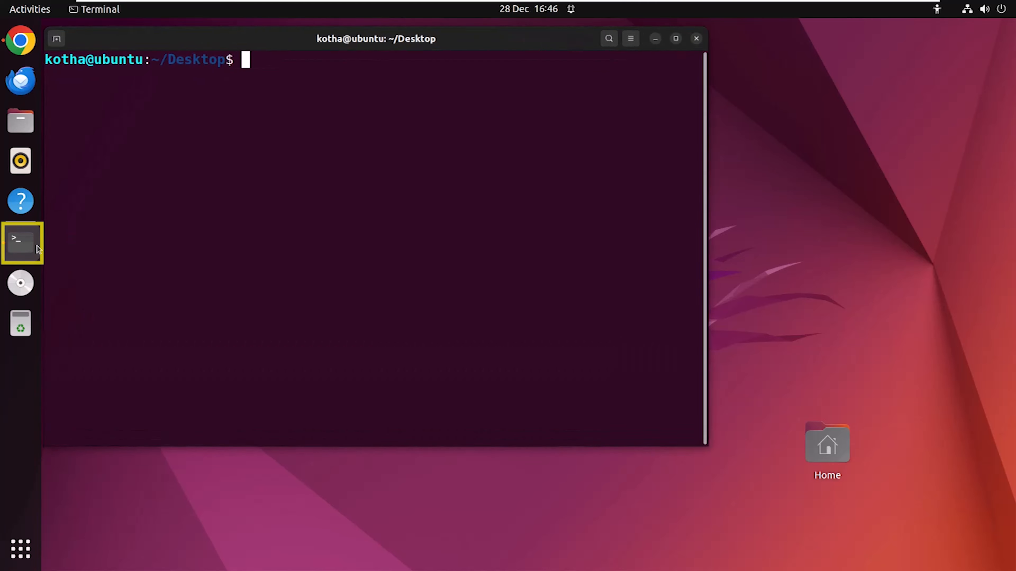
pyautogui.write('wget https://github.com/Automattic/simplenote-electron/releases/download/v2.3.0/Simplenote-linux-2.3.0-amd64.deb')
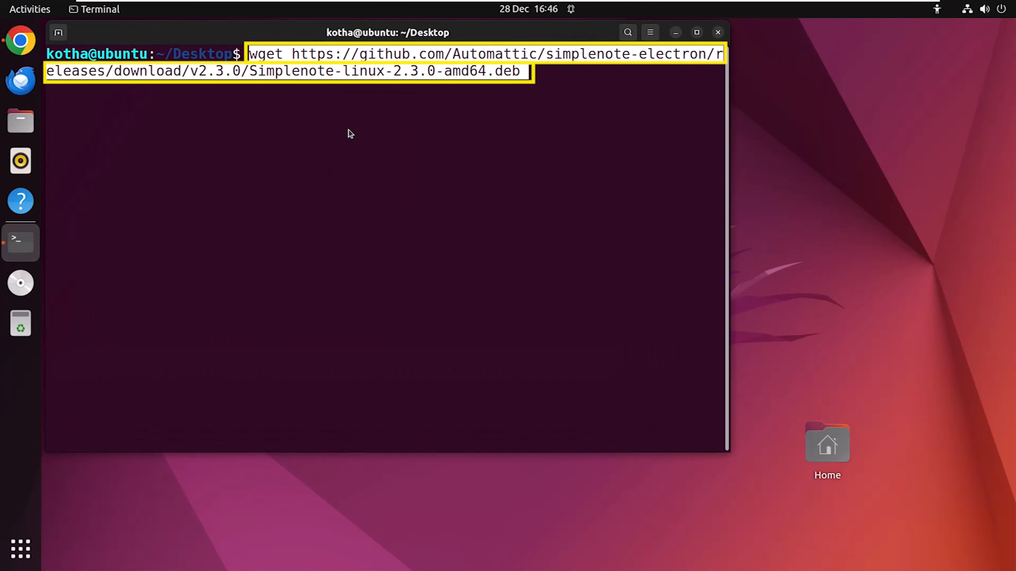
pyautogui.press('Return')
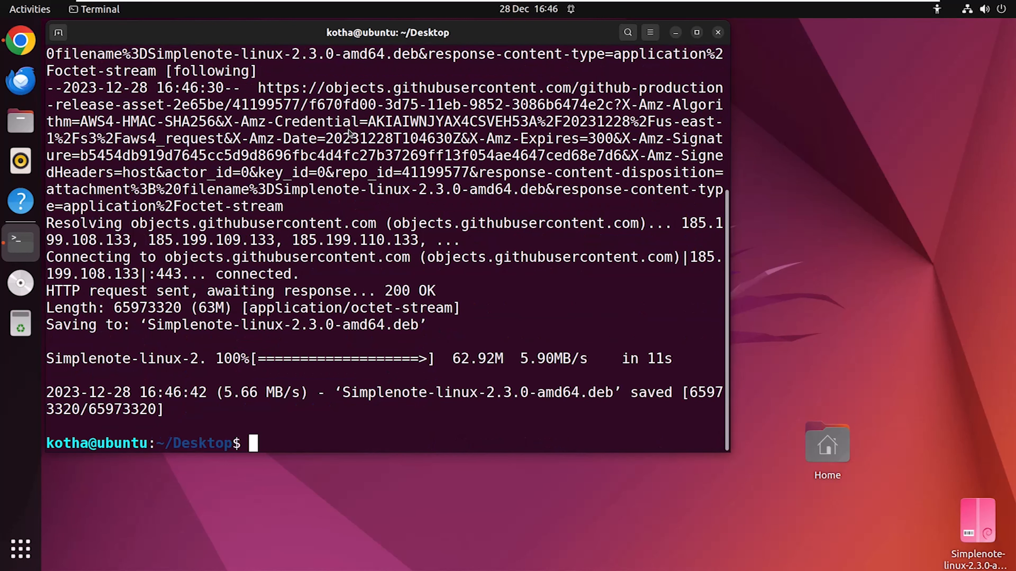
pyautogui.write('ls')
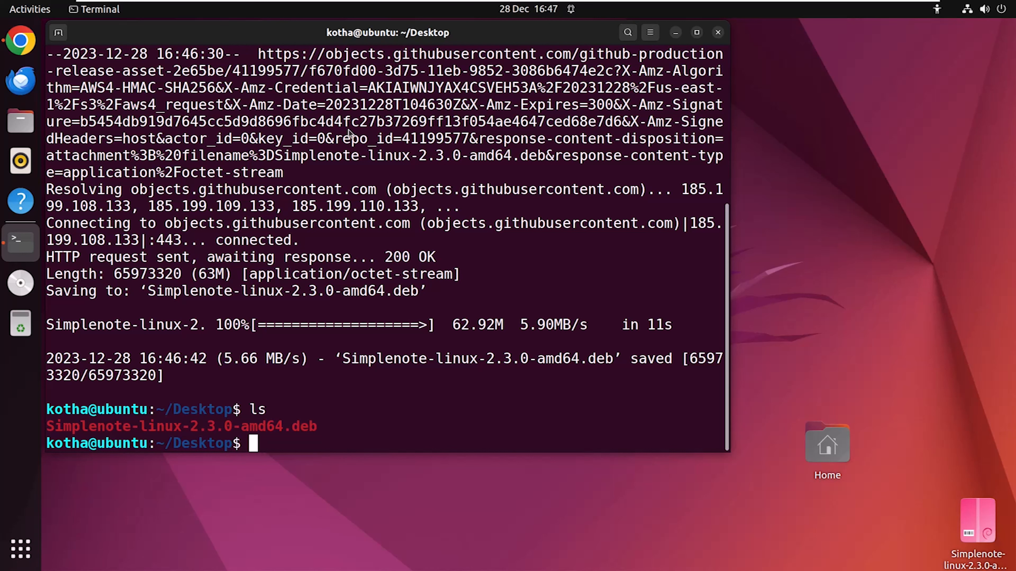
# - Run sudo apt update, then install ./Simplenote-linux-2.3.0-amd64.deb with apt, confirming with y
pyautogui.write('sudo apt update')
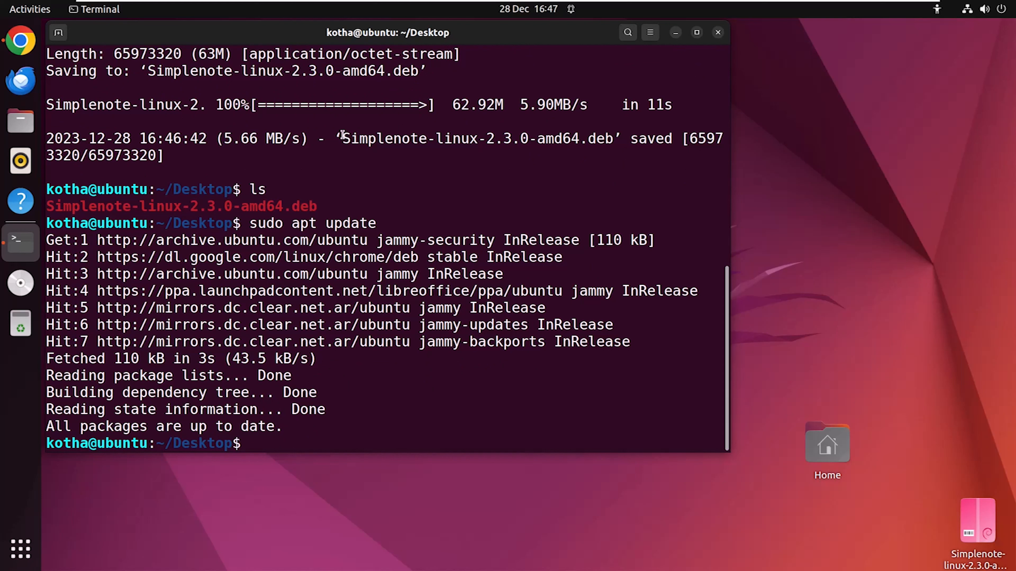
pyautogui.rightClick(344, 139)
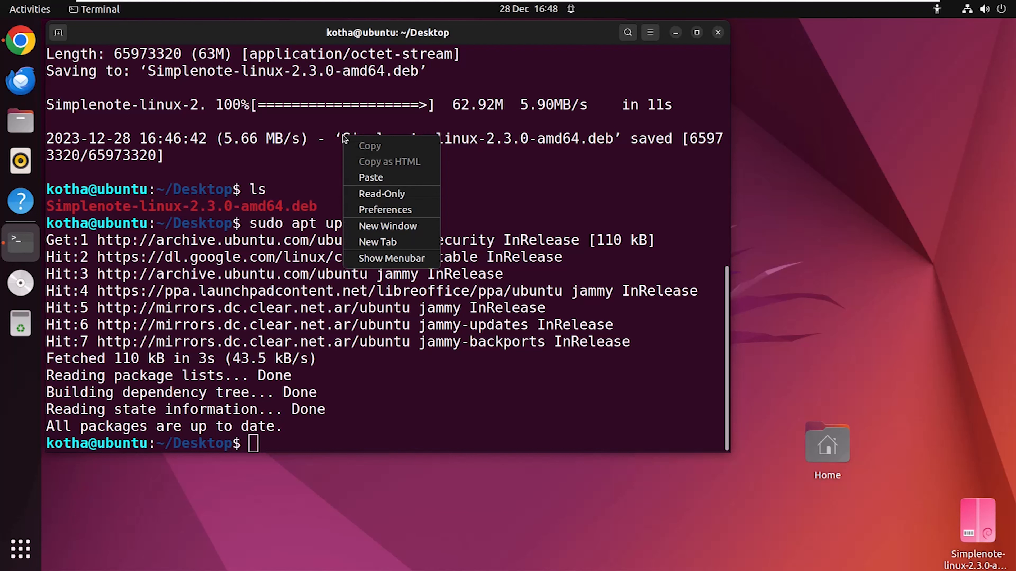
pyautogui.write('sudo apt install ./Simplenote-linux-2.3.0-amd64.deb')
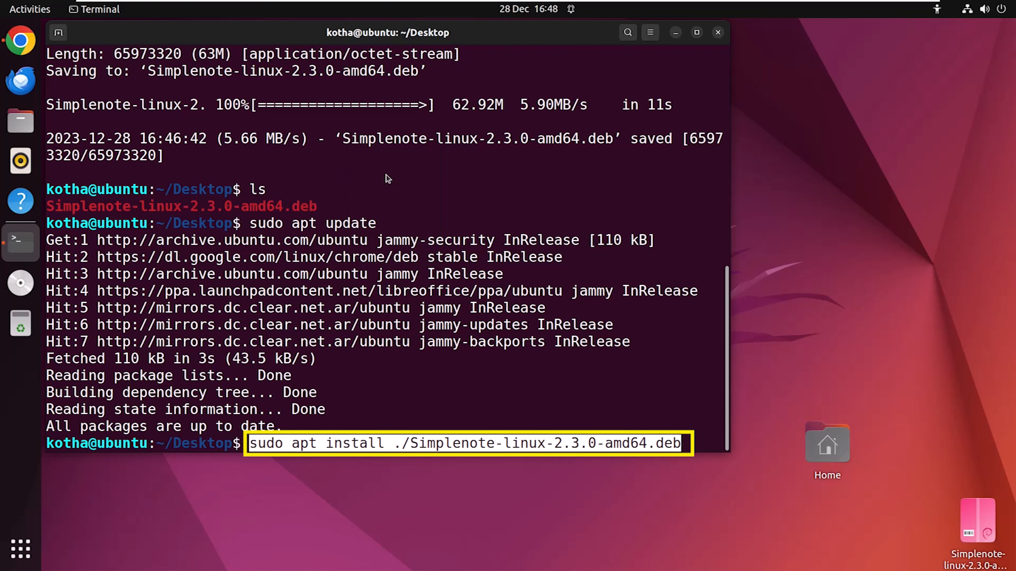
pyautogui.press('Return')
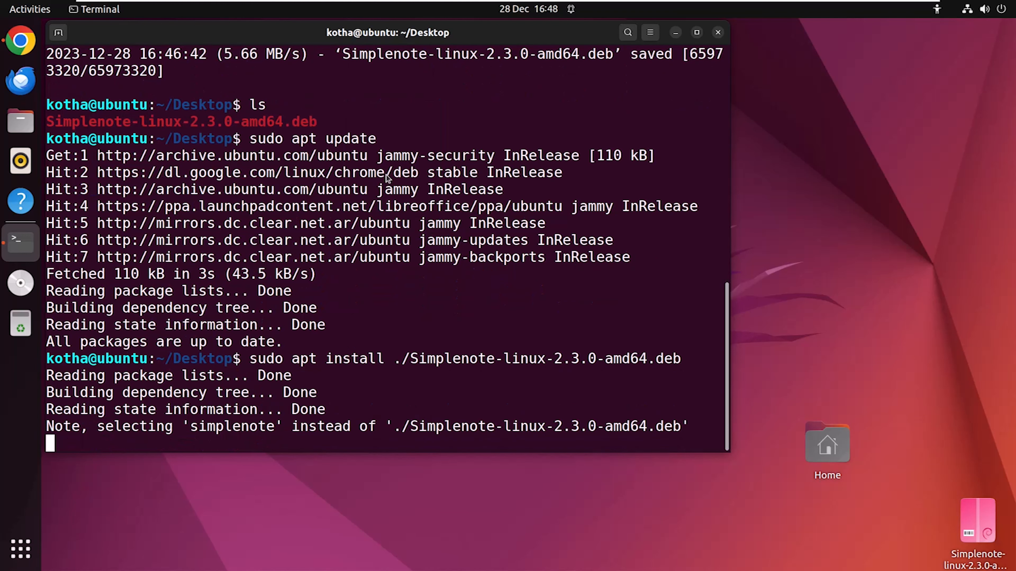
pyautogui.write('y')
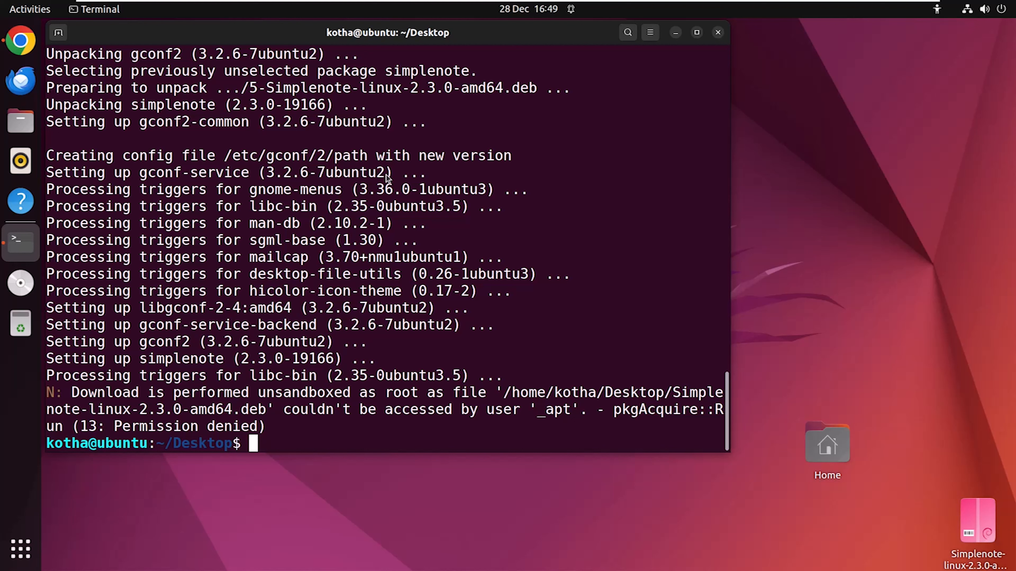
# - Run the simplenote command to launch the app from the shell
pyautogui.write('simp')
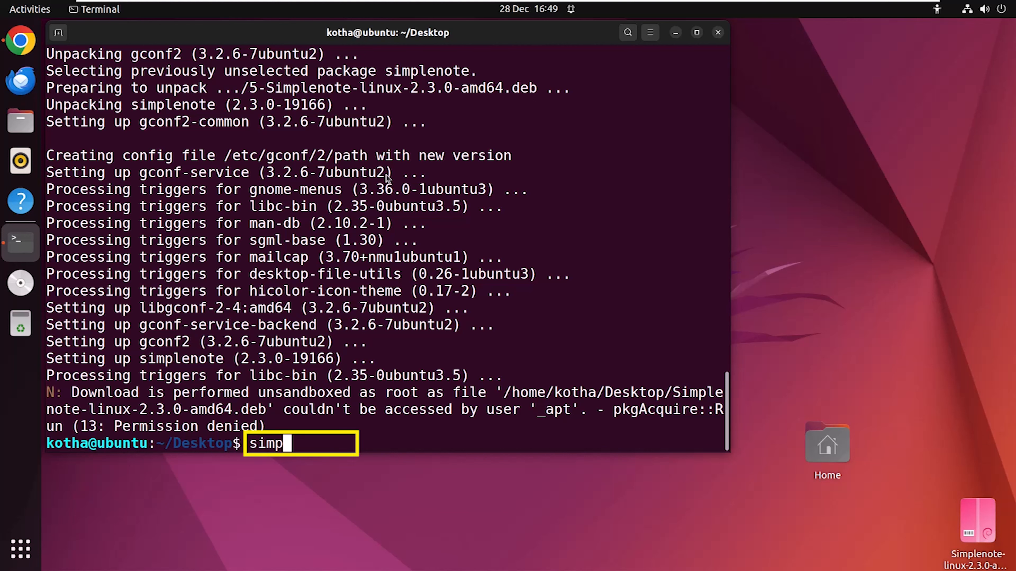
pyautogui.write('lenote')
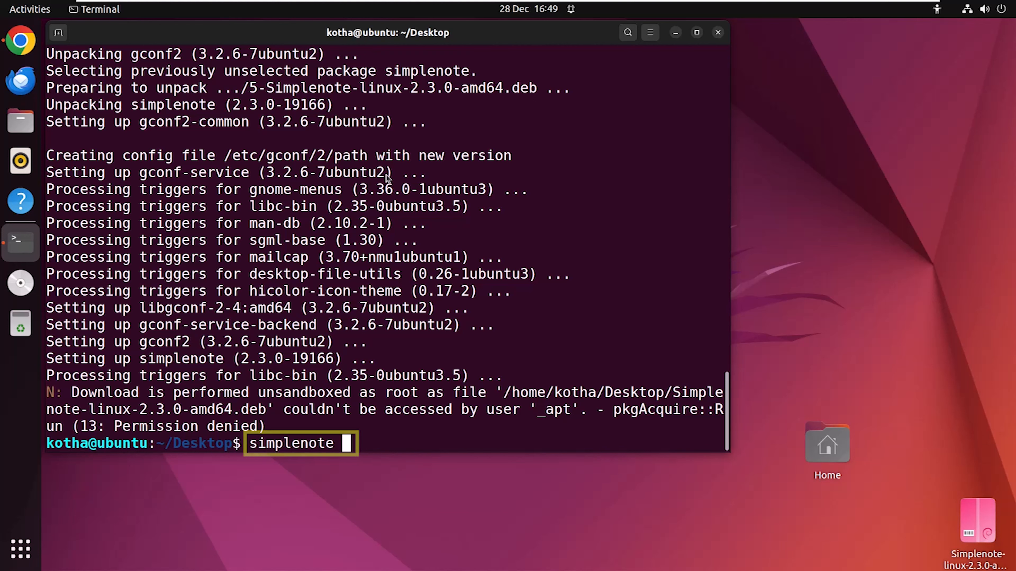
pyautogui.press('Return')
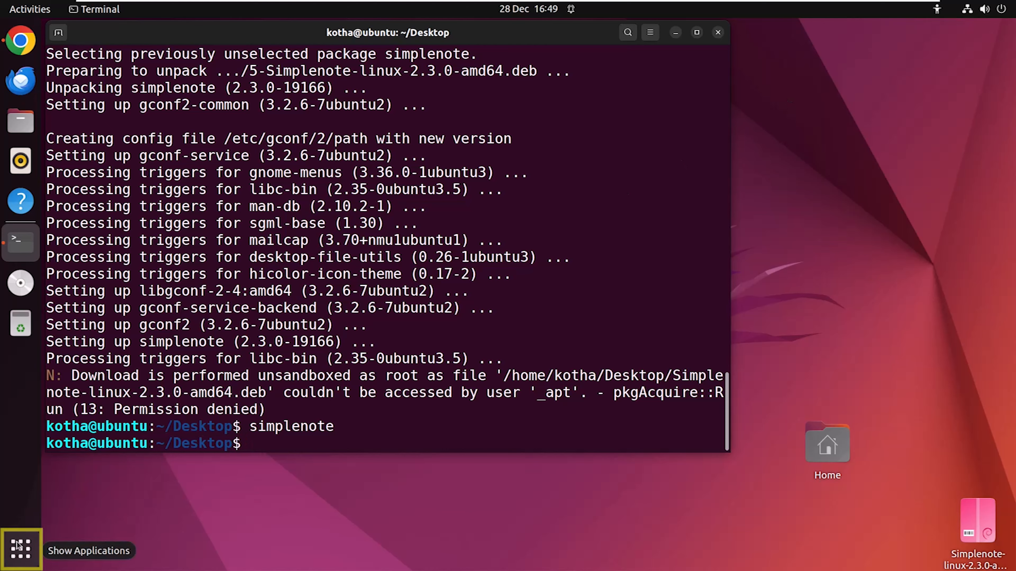
pyautogui.click(19, 551)
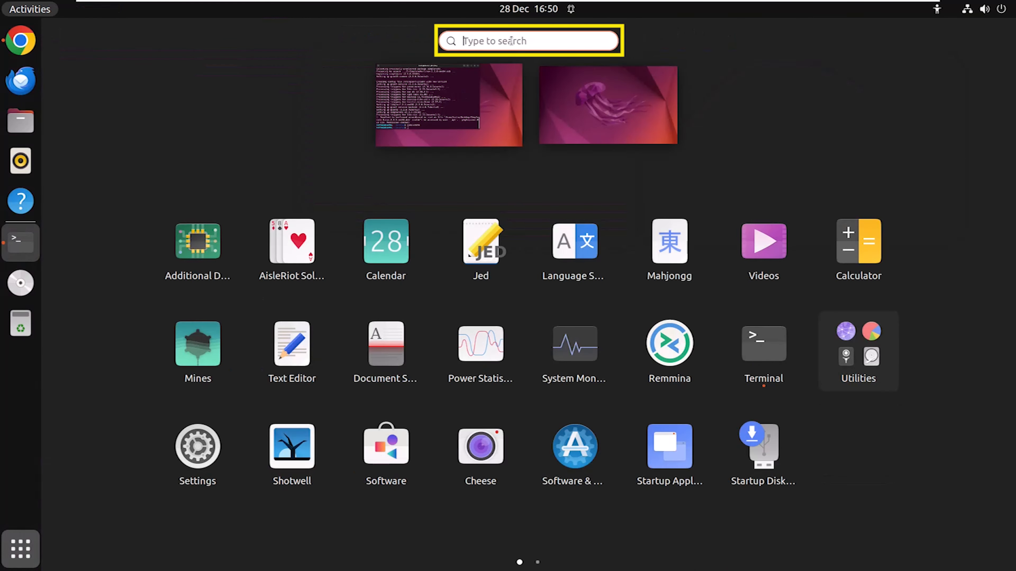
pyautogui.write('simple')
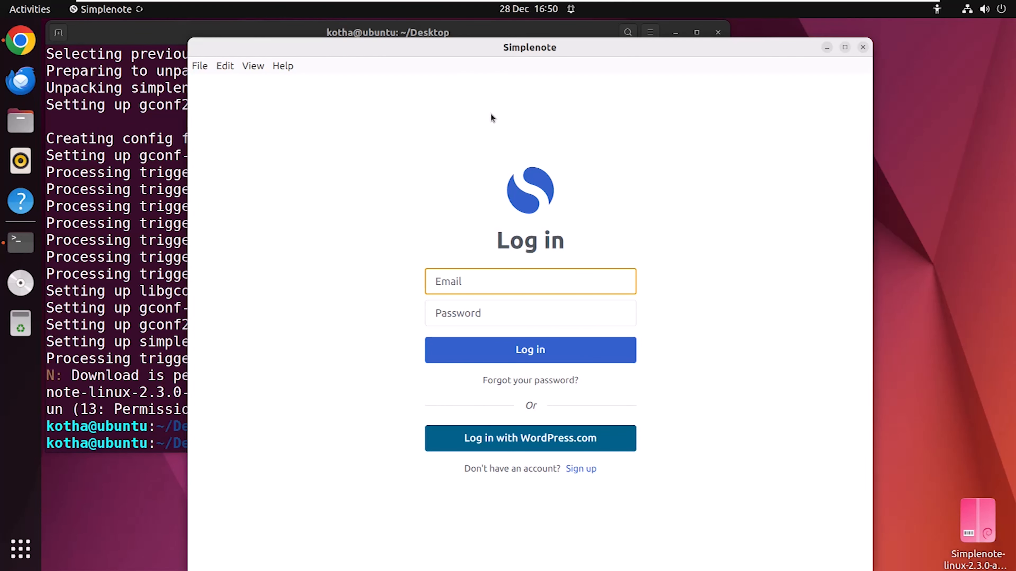
pyautogui.click(21, 244)
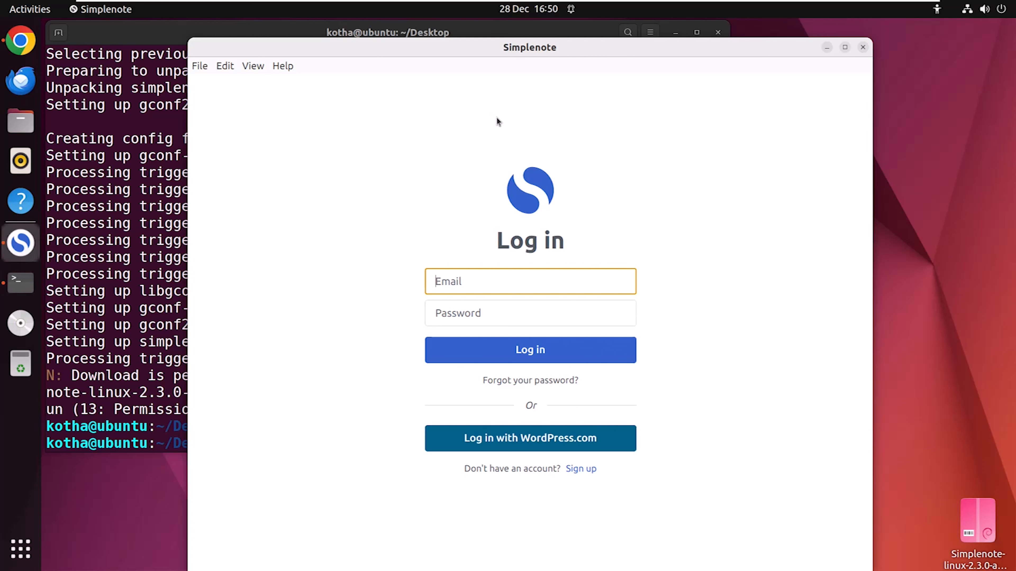
pyautogui.moveTo(691, 83)
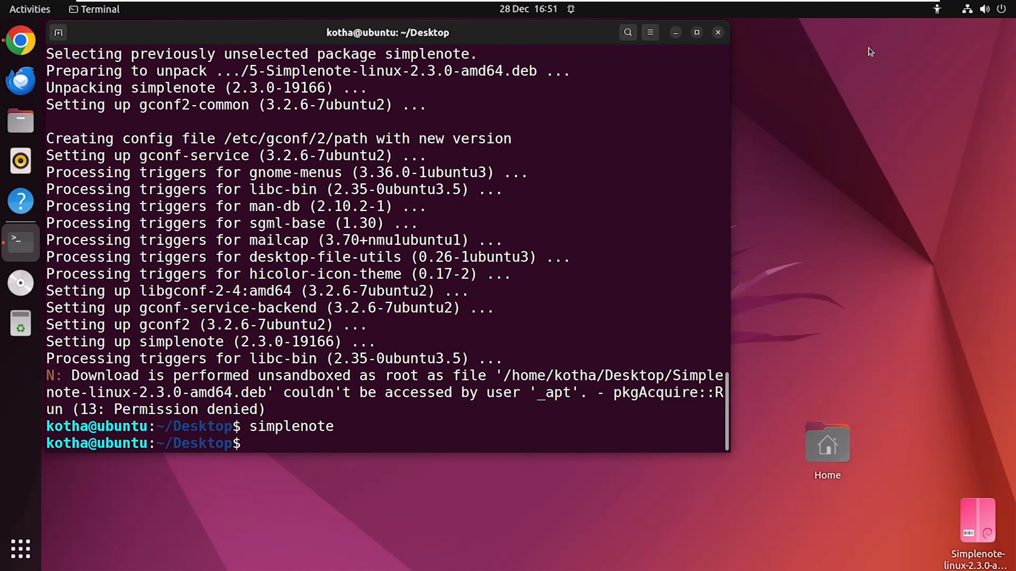
# - Run sudo apt autoremove --purge simplenote, confirm with y, and begin typing the next command
pyautogui.write('sudo apt a')
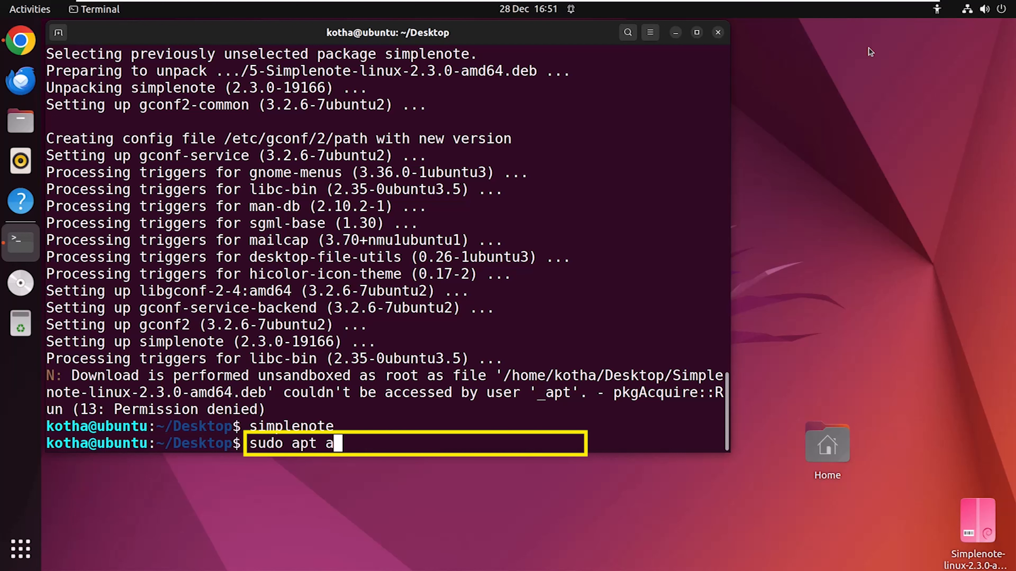
pyautogui.write('utoremove')
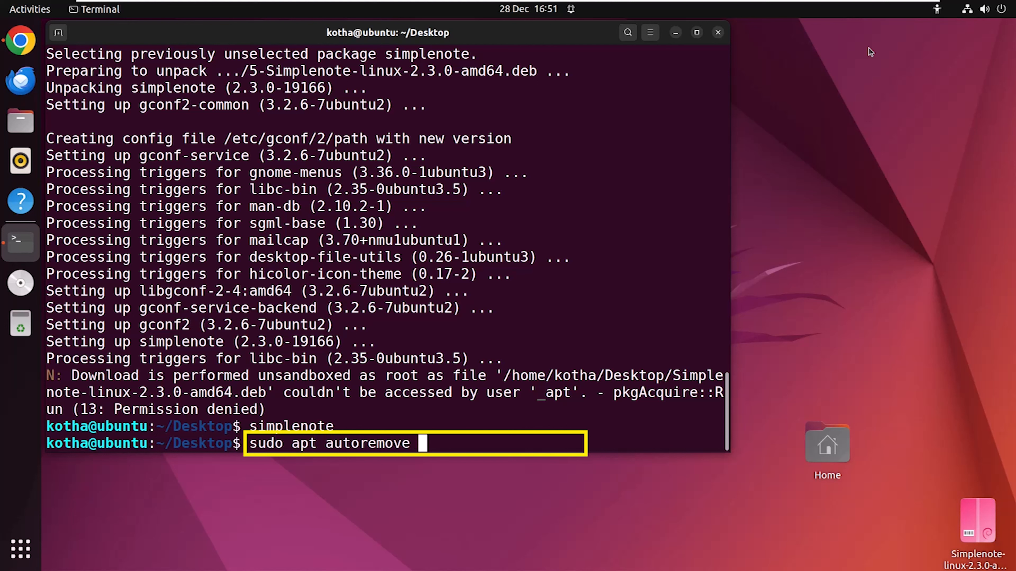
pyautogui.write('--purge')
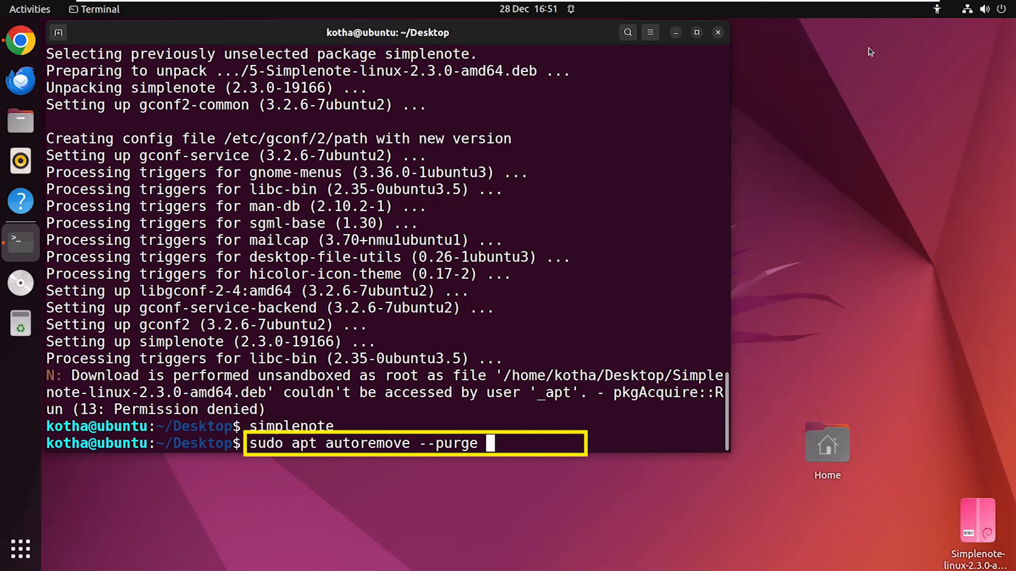
pyautogui.write('simple')
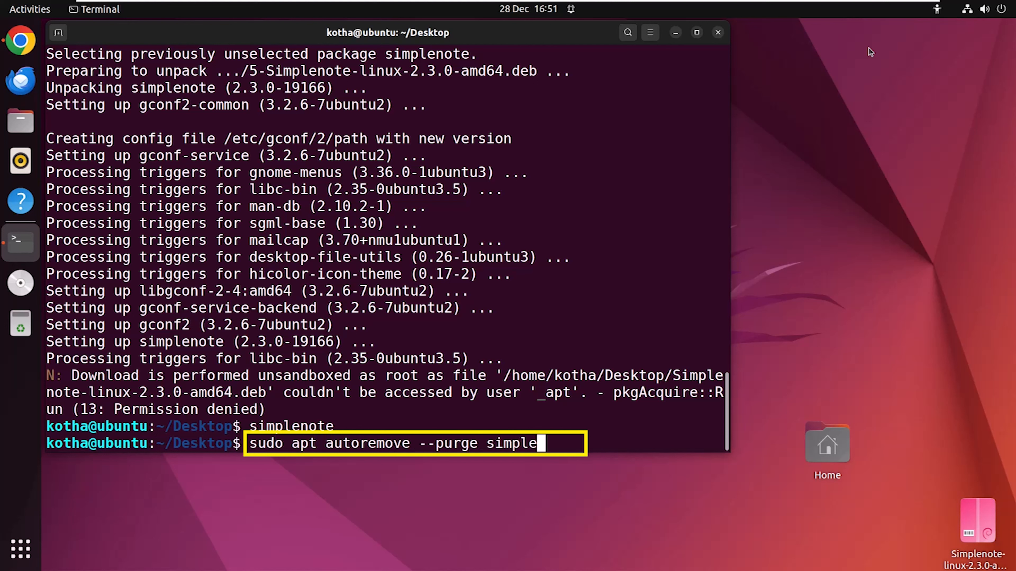
pyautogui.write('note')
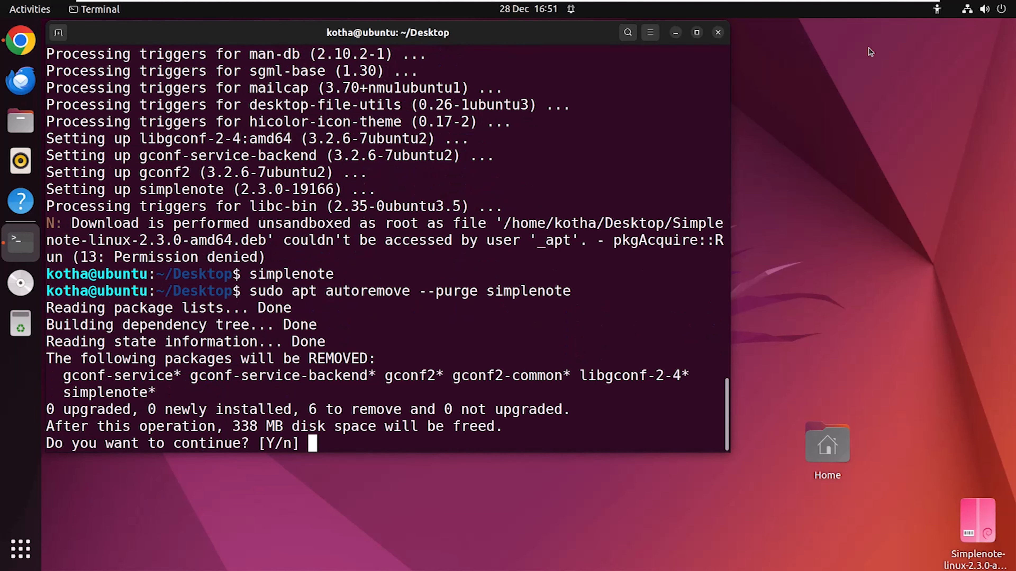
pyautogui.write('y')
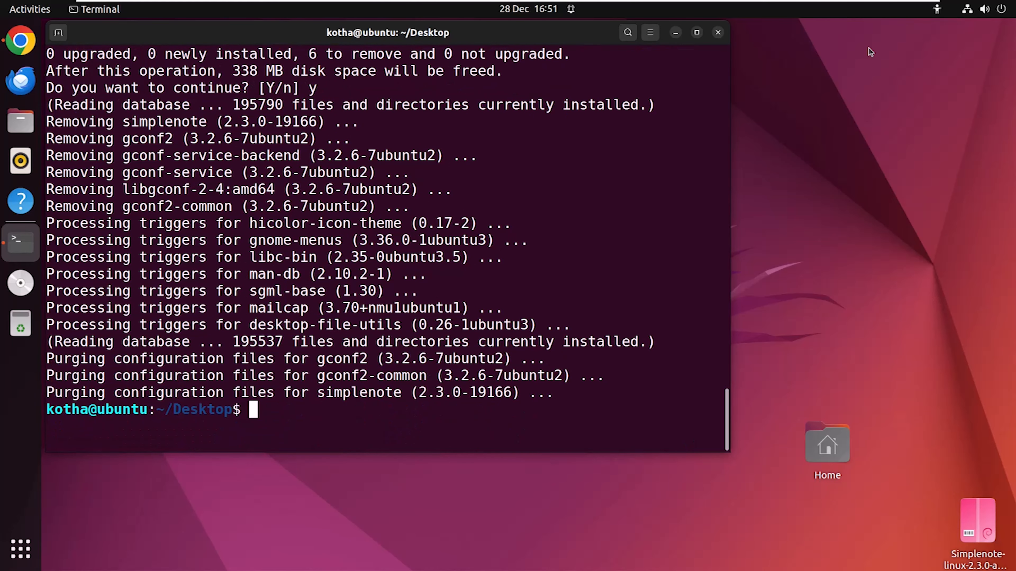
pyautogui.write('si')
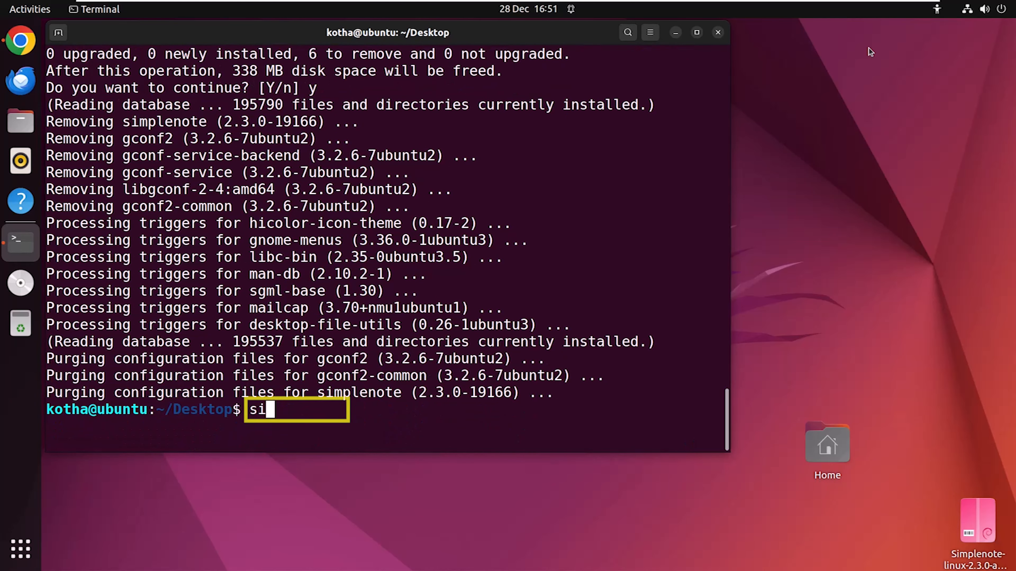